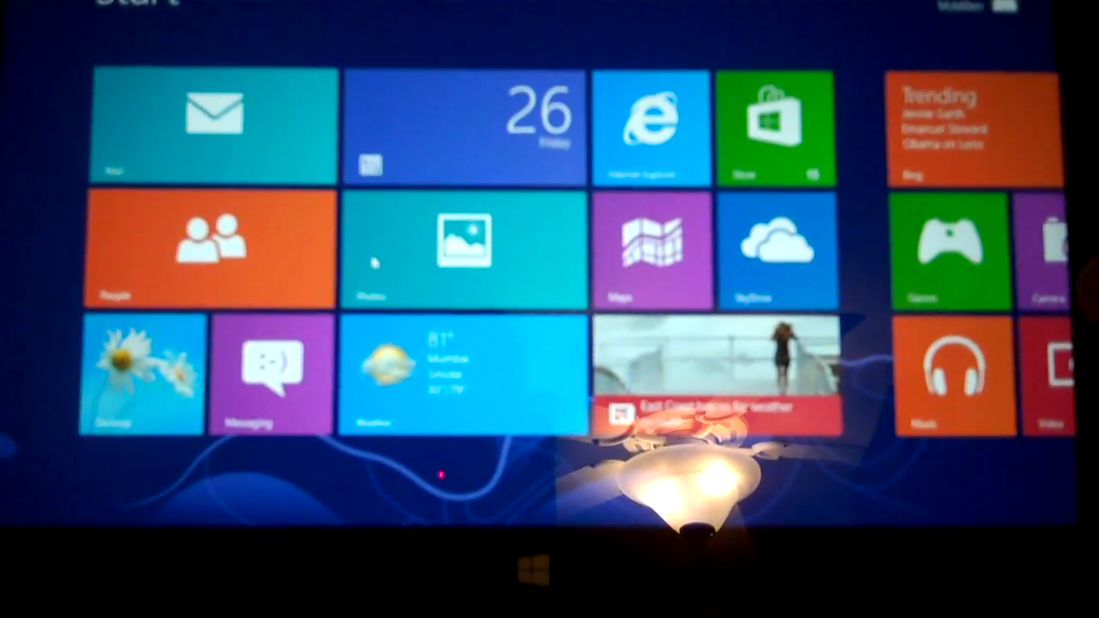
Browse the Backstage Print, Share and Email options for the workbook
scroll("right", 3)
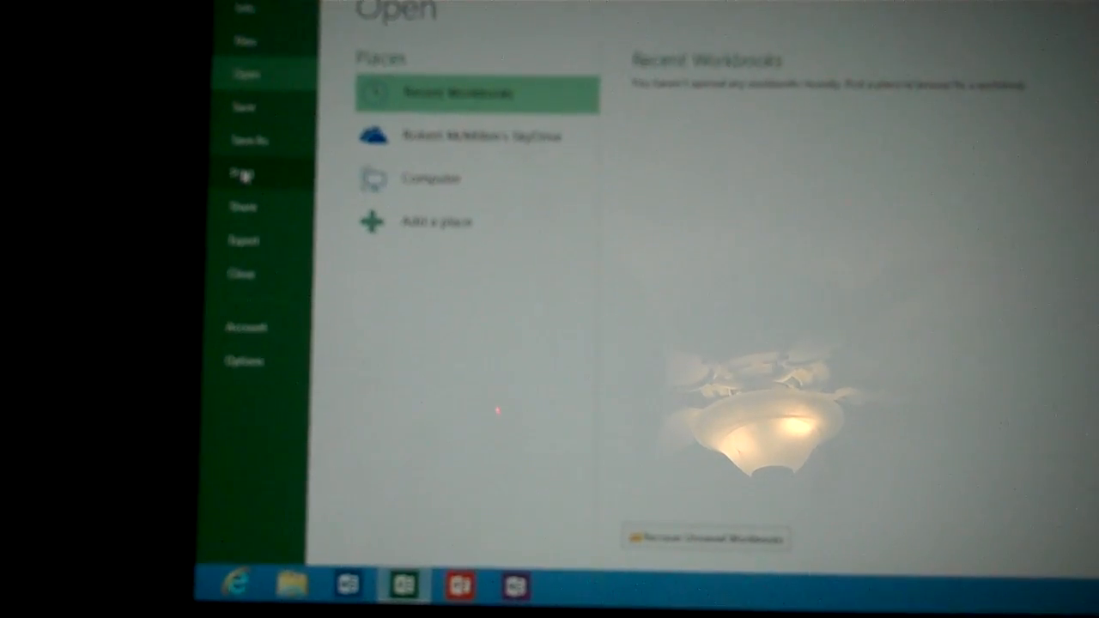
left_click(243, 175)
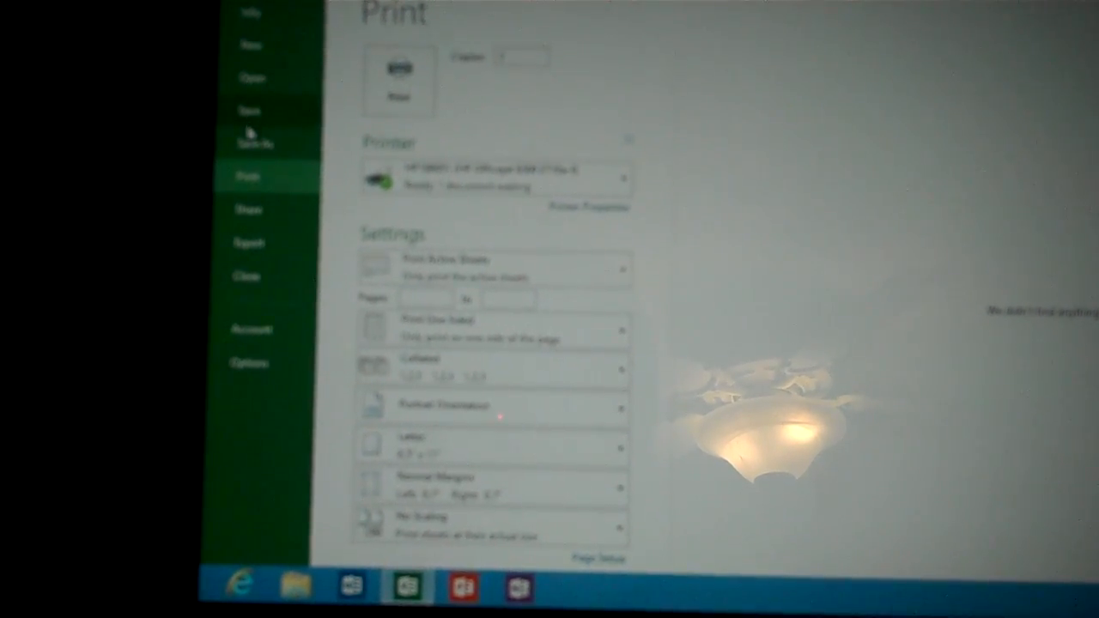
left_click(248, 209)
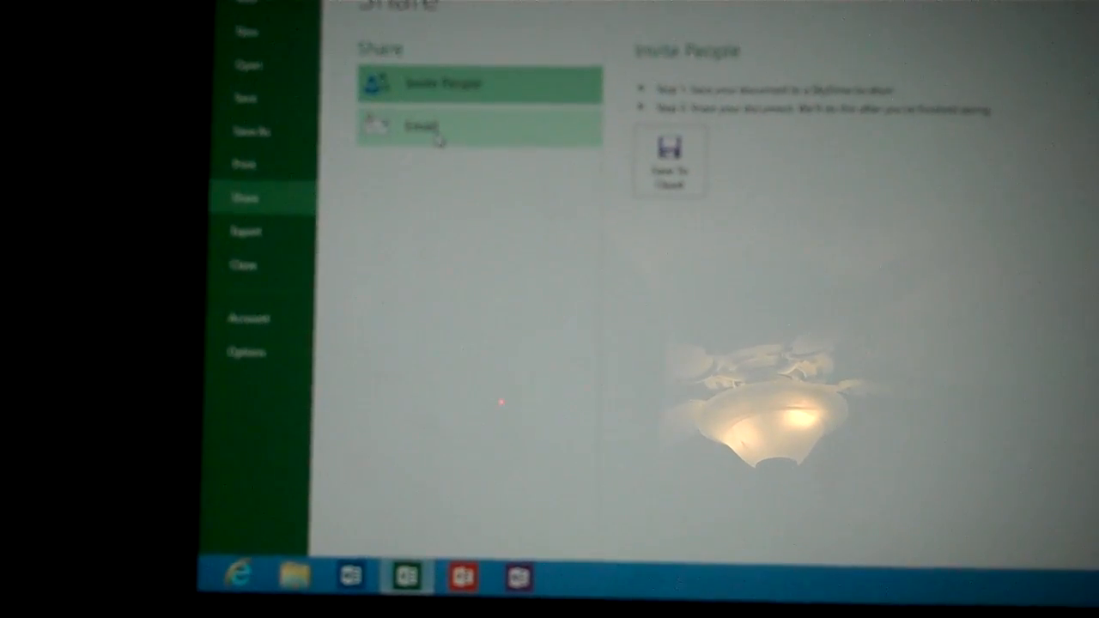
left_click(245, 245)
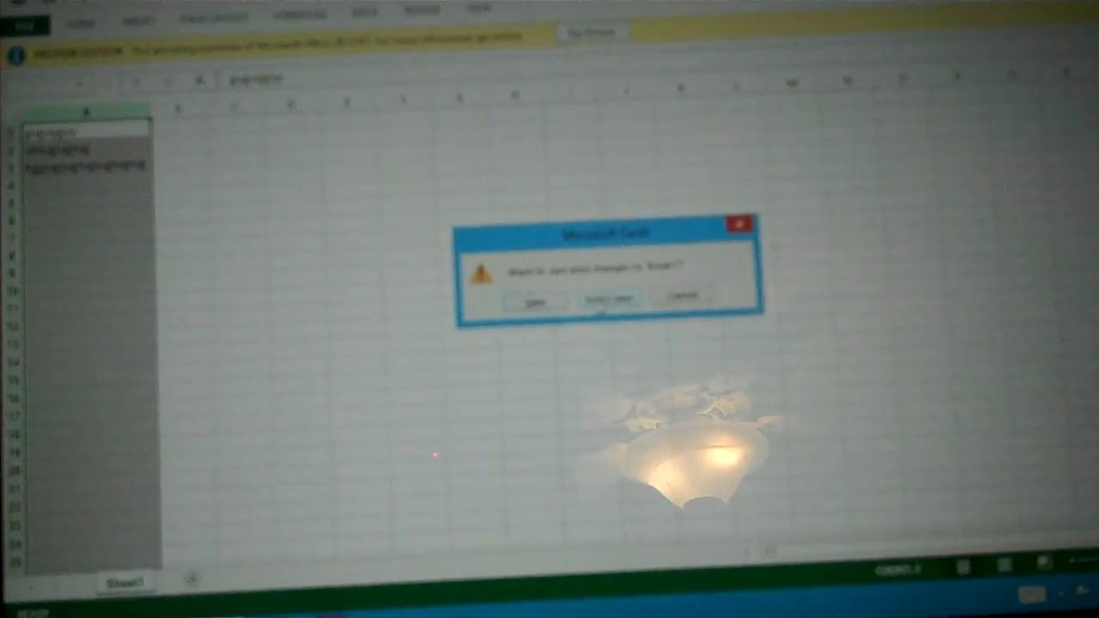
Choose Don't Save to discard the sample entries and close Excel
left_click(608, 299)
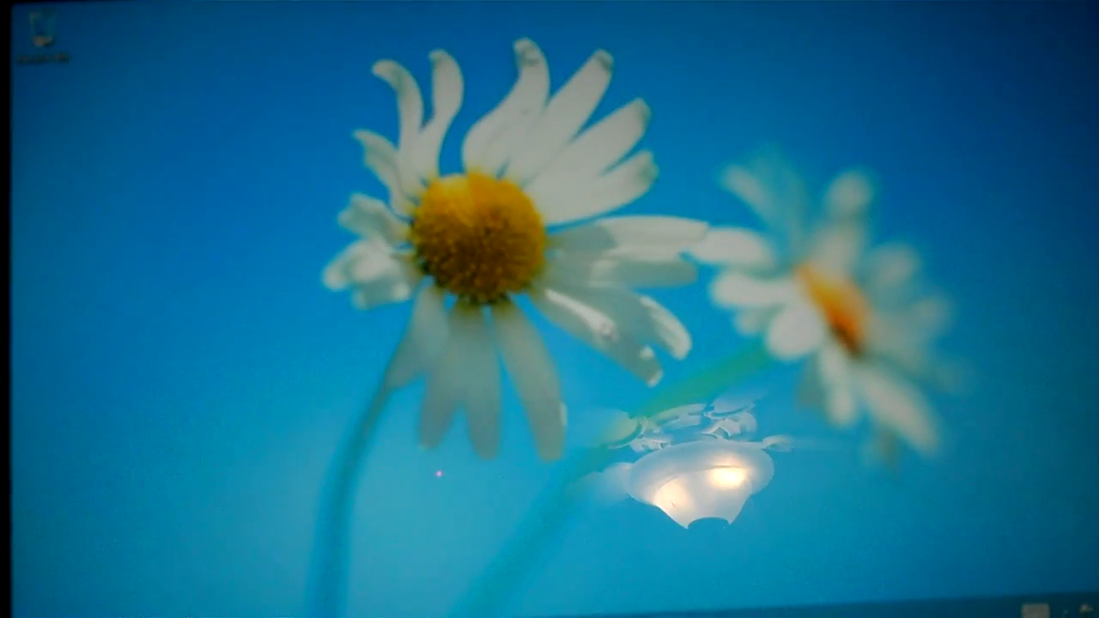